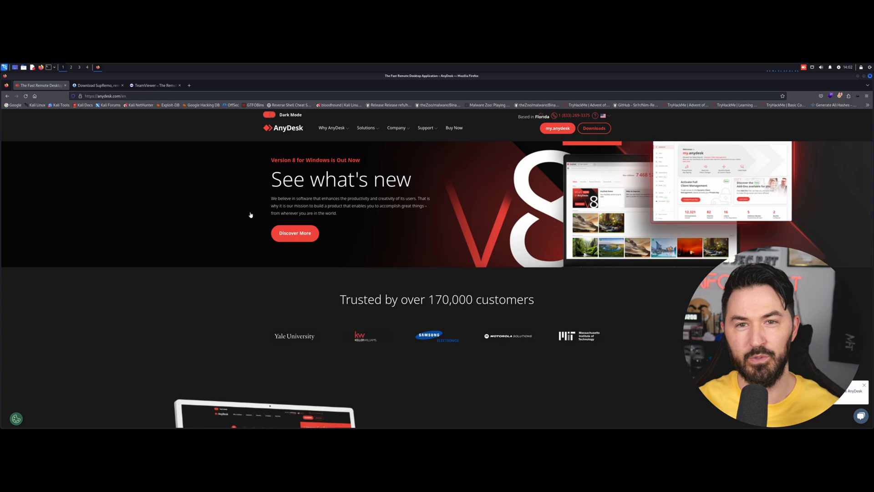
{"action": "mouse_move", "coordinate": [236, 196]}
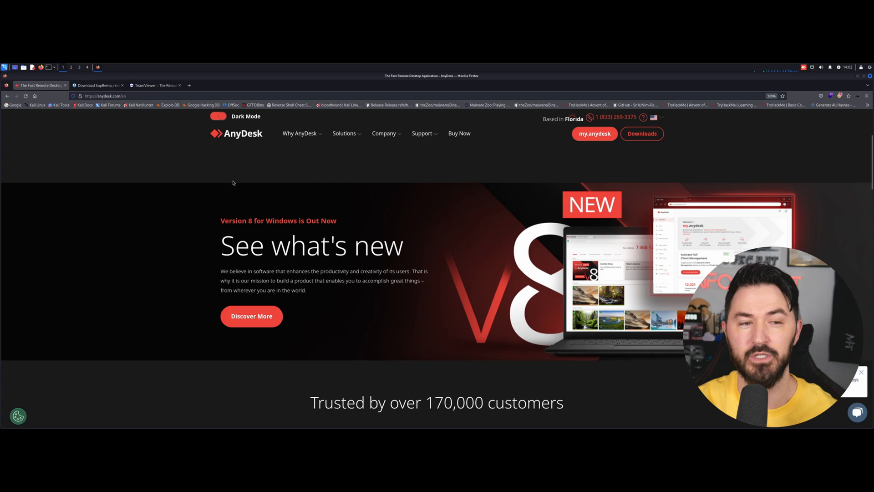
- Scroll up to the Better Software hero section of the AnyDesk home page
{"action": "scroll", "scroll_direction": "up", "scroll_amount": 3}
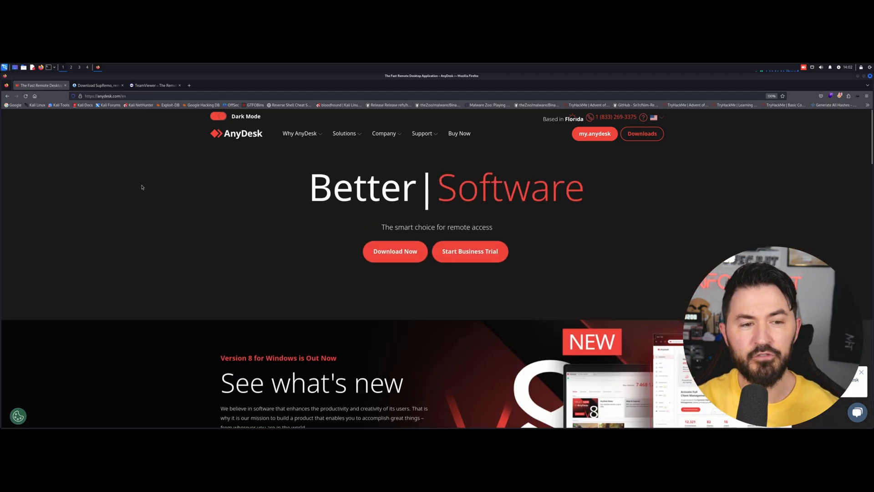
{"action": "mouse_move", "coordinate": [649, 206]}
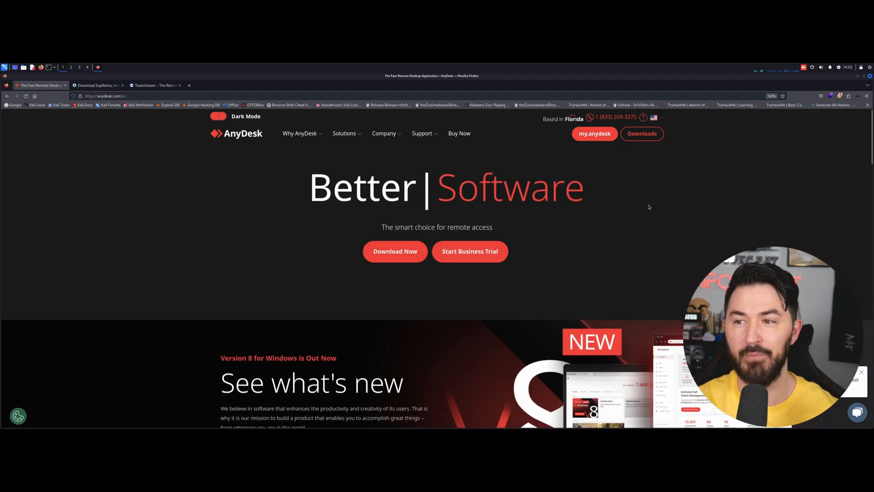
{"action": "mouse_move", "coordinate": [237, 218]}
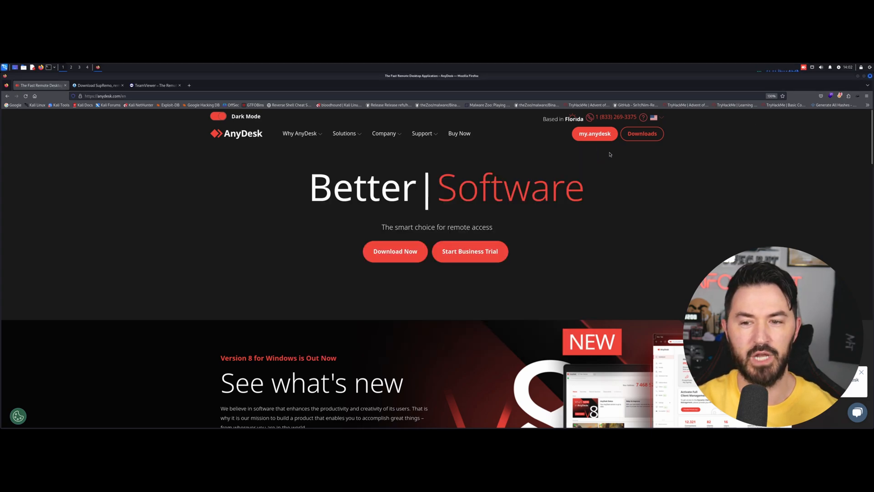
{"action": "mouse_move", "coordinate": [343, 159]}
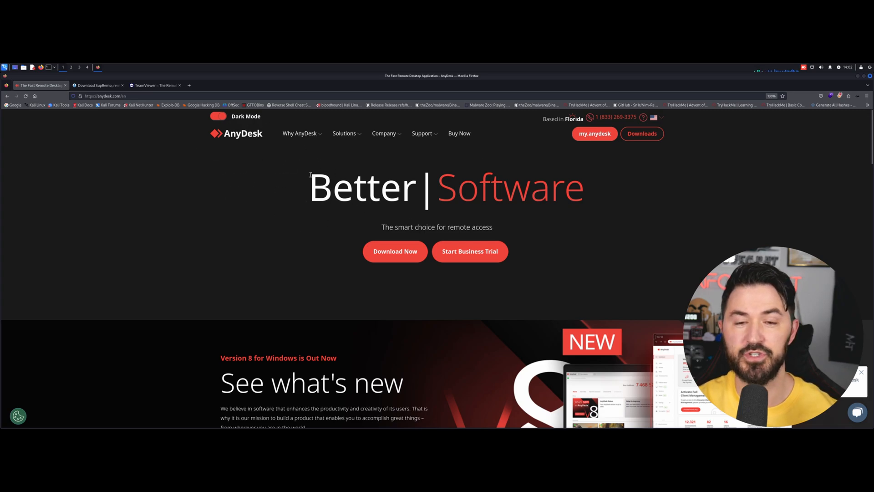
{"action": "mouse_move", "coordinate": [262, 168]}
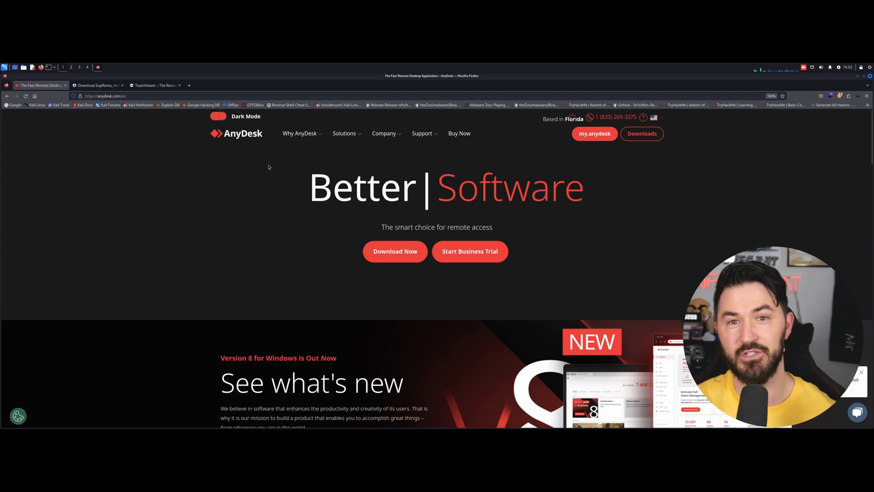
{"action": "mouse_move", "coordinate": [260, 175]}
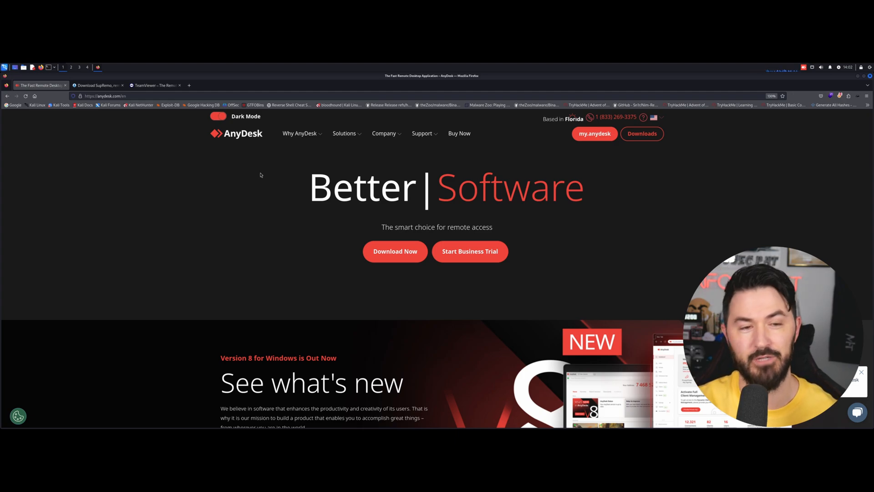
- Switch to the Download SupRemo for Windows browser tab
{"action": "left_click", "coordinate": [98, 85]}
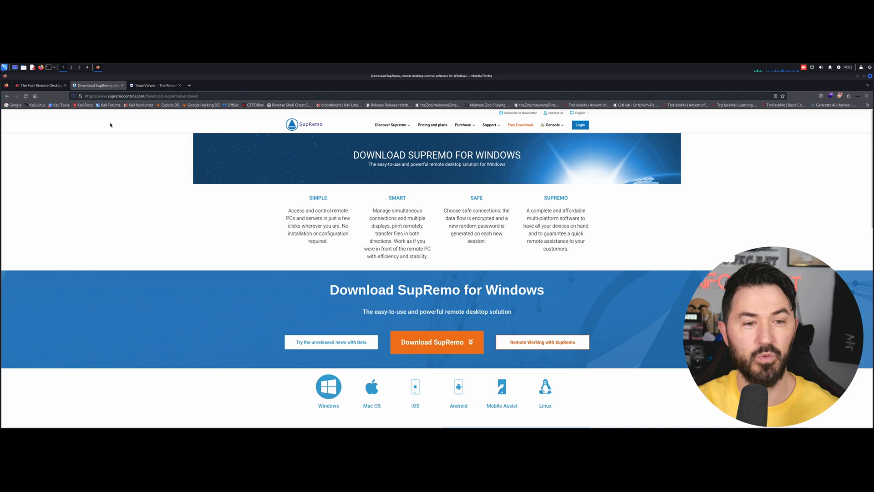
{"action": "mouse_move", "coordinate": [158, 233]}
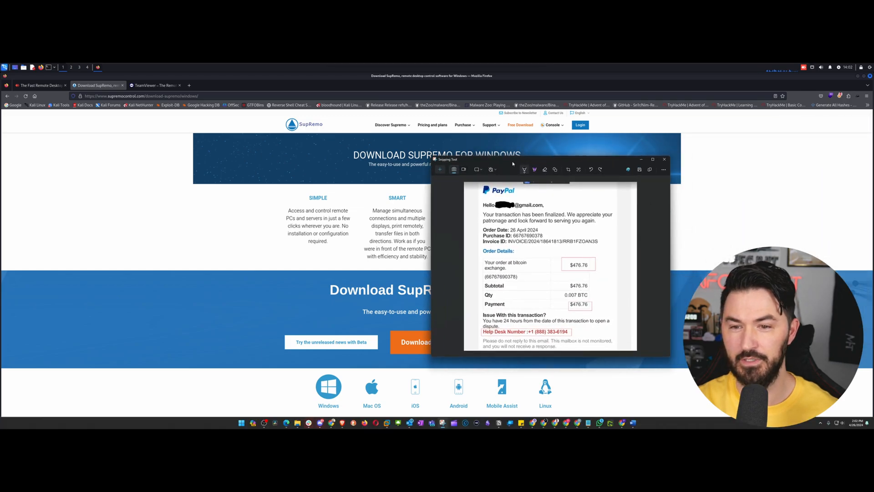
{"action": "left_click", "coordinate": [652, 159]}
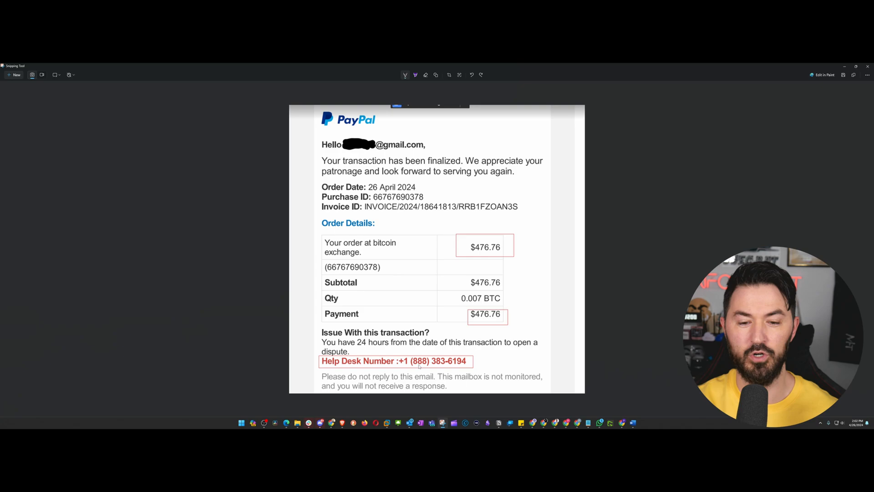
{"action": "mouse_move", "coordinate": [706, 103]}
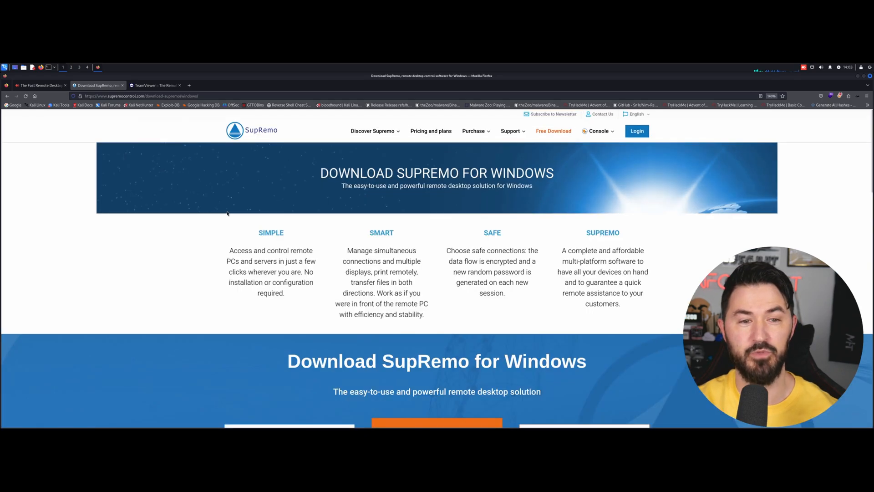
{"action": "mouse_move", "coordinate": [243, 210]}
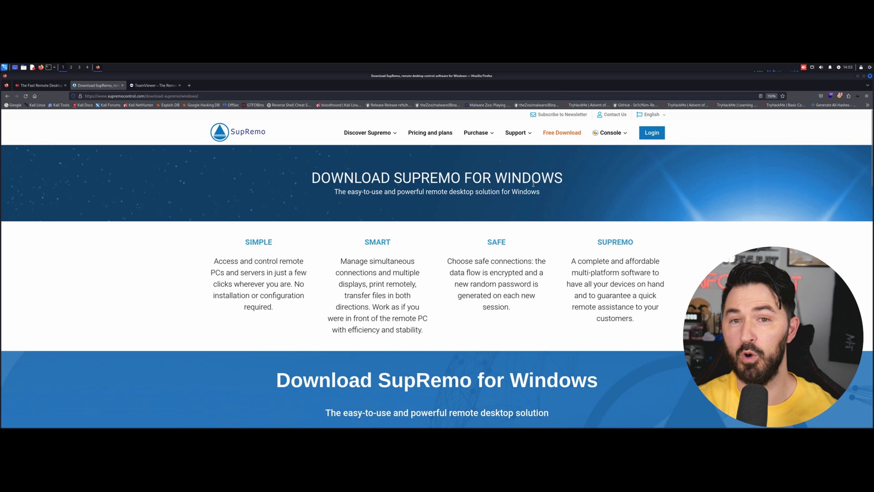
{"action": "mouse_move", "coordinate": [612, 154]}
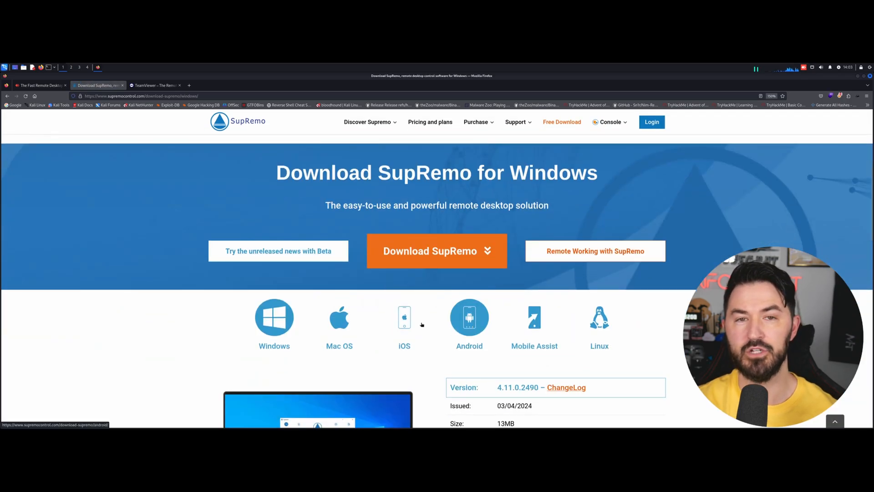
{"action": "mouse_move", "coordinate": [404, 323]}
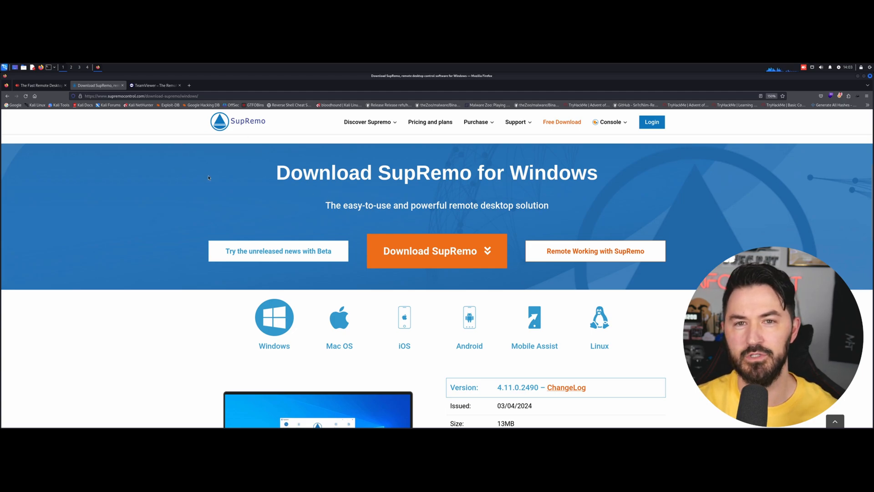
{"action": "mouse_move", "coordinate": [249, 184]}
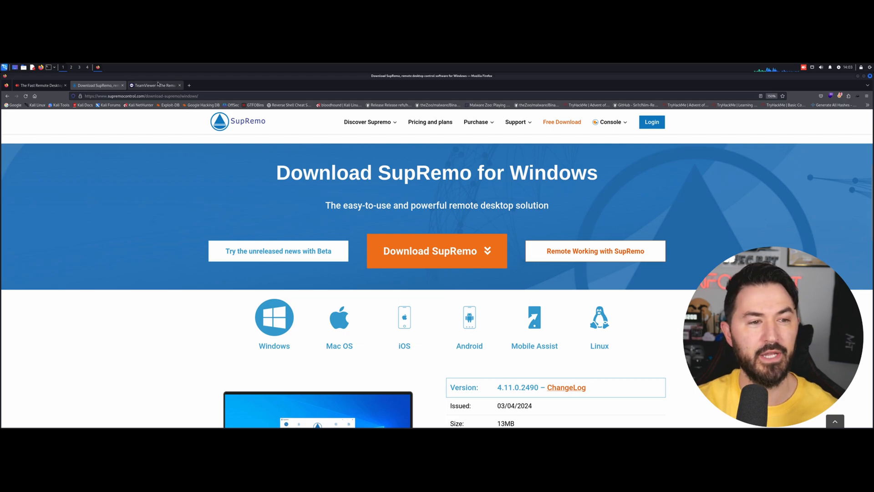
- On the TeamViewer page accept all cookies, close the chat widget, and start a new Google tab
{"action": "left_click", "coordinate": [153, 85]}
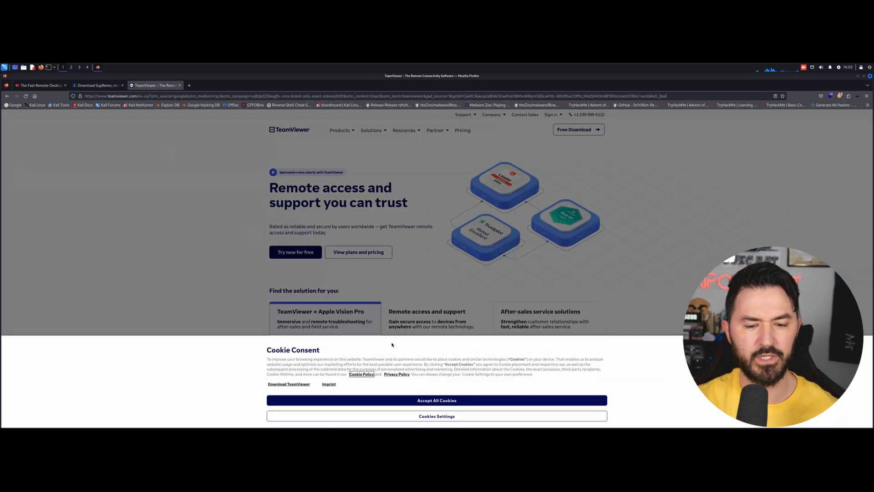
{"action": "left_click", "coordinate": [437, 400]}
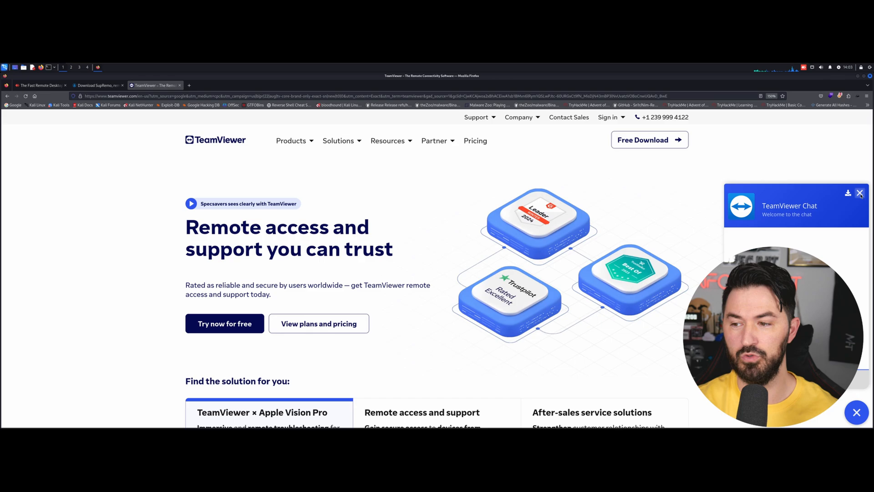
{"action": "left_click", "coordinate": [859, 193]}
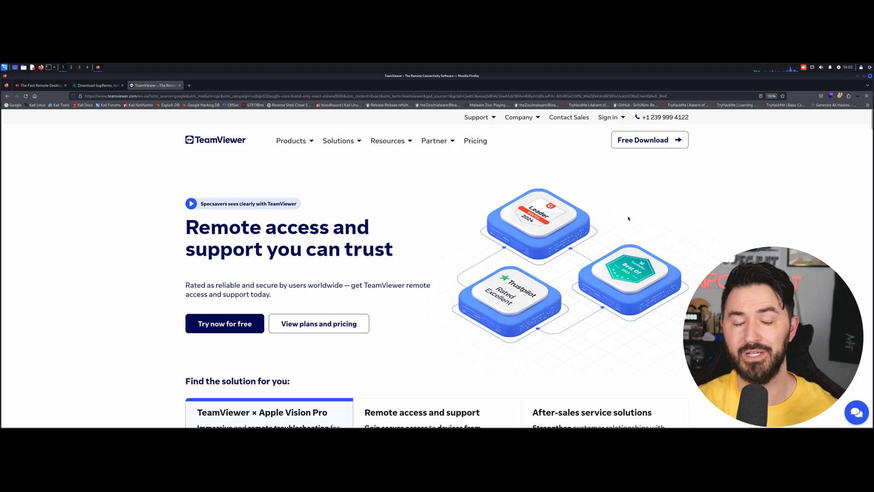
{"action": "left_click", "coordinate": [245, 85]}
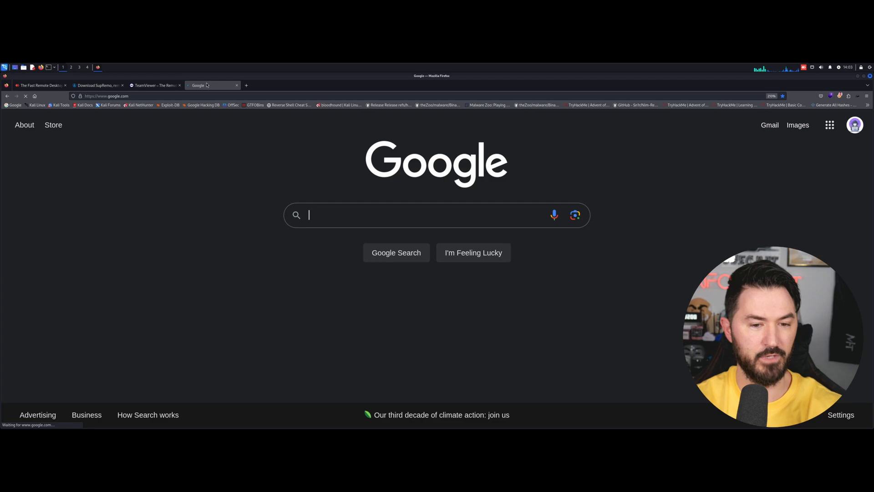
- Search Google for microsoft quick assist and read the Microsoft Support article down to Use Quick Assist
{"action": "type", "text": "microsoft quick assist"}
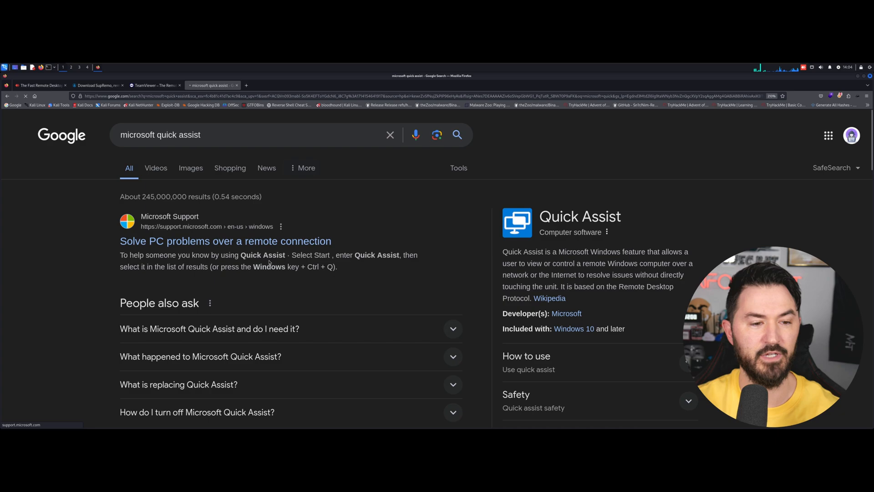
{"action": "left_click", "coordinate": [225, 241]}
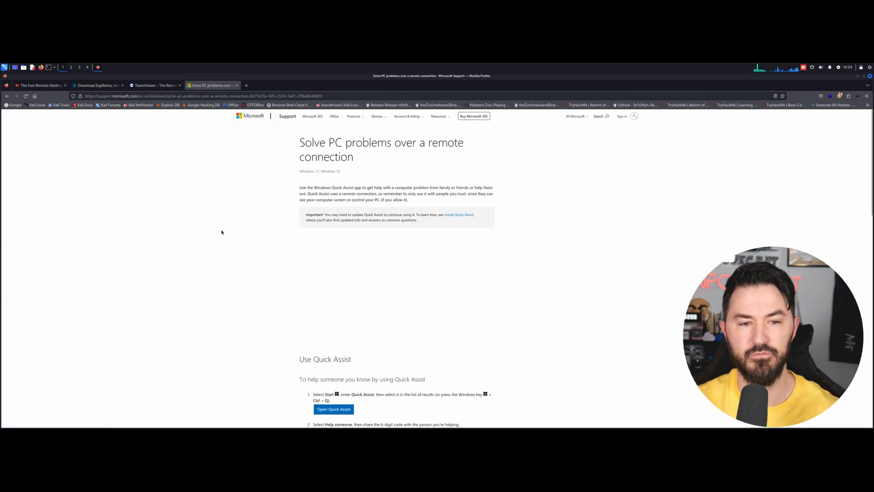
{"action": "scroll", "scroll_direction": "down", "scroll_amount": 3}
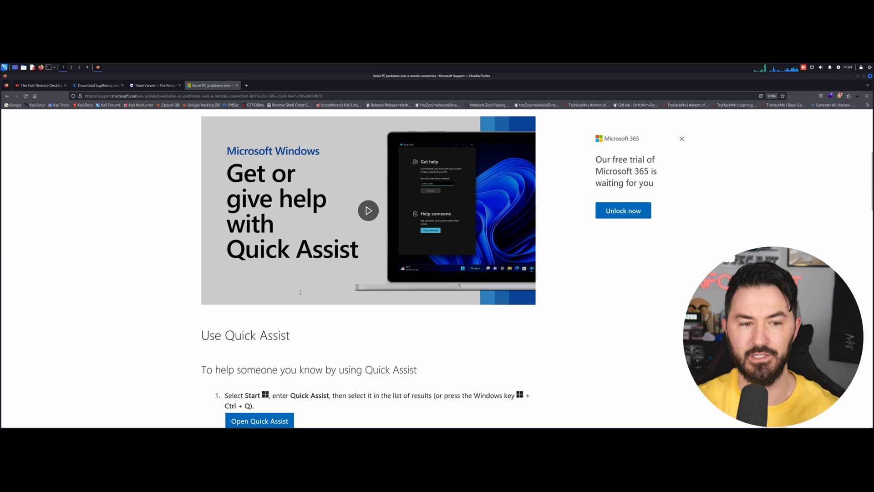
{"action": "scroll", "scroll_direction": "down", "scroll_amount": 3}
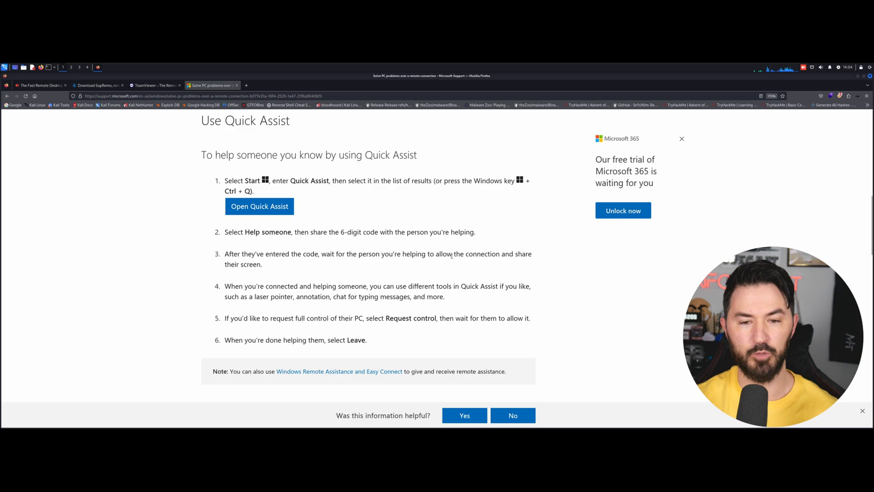
{"action": "mouse_move", "coordinate": [400, 277]}
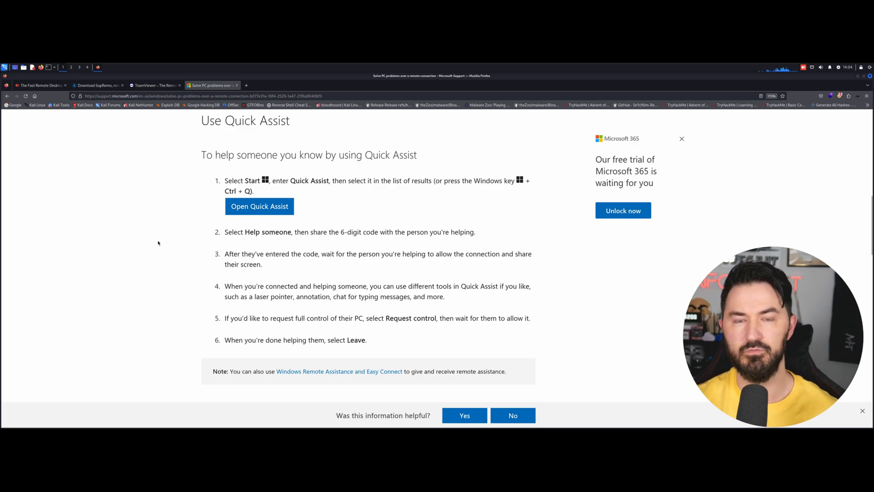
- Return to the AnyDesk home page browser tab
{"action": "left_click", "coordinate": [40, 86]}
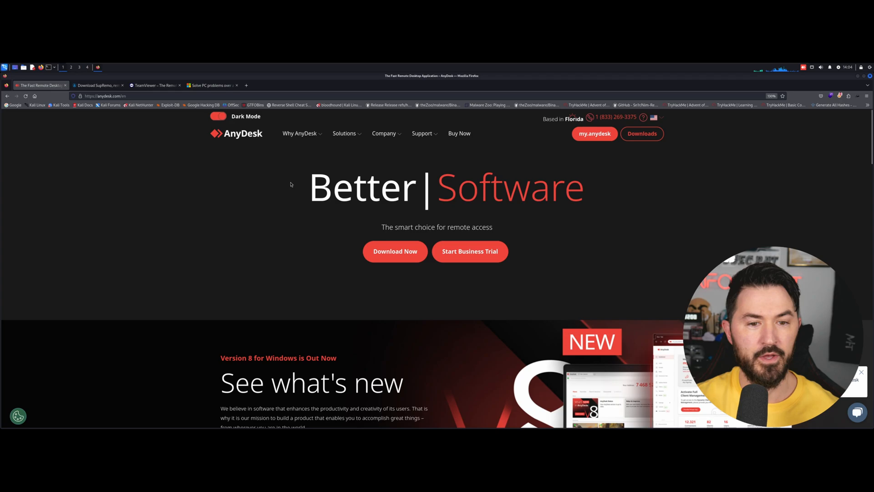
{"action": "mouse_move", "coordinate": [222, 185]}
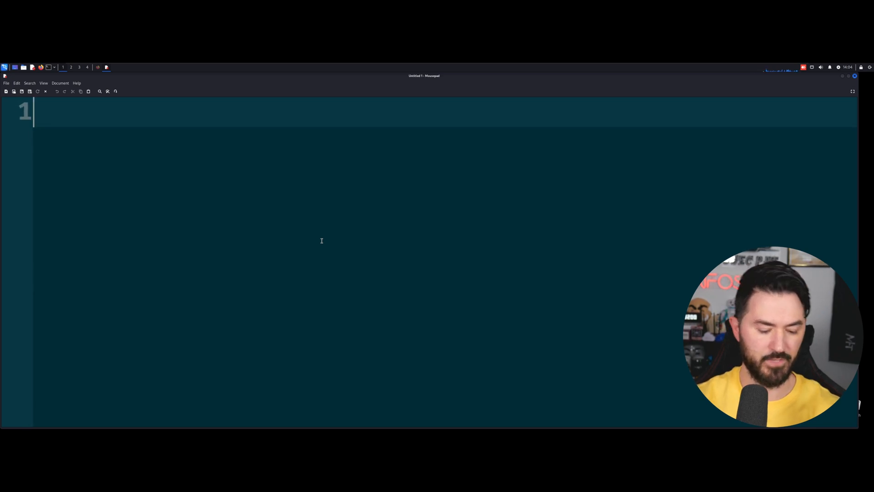
- Write step1: sudo apt update -y && sudo apt list upgradable && sudo apt -y upgrade, then a blank line
{"action": "type", "text": "step"}
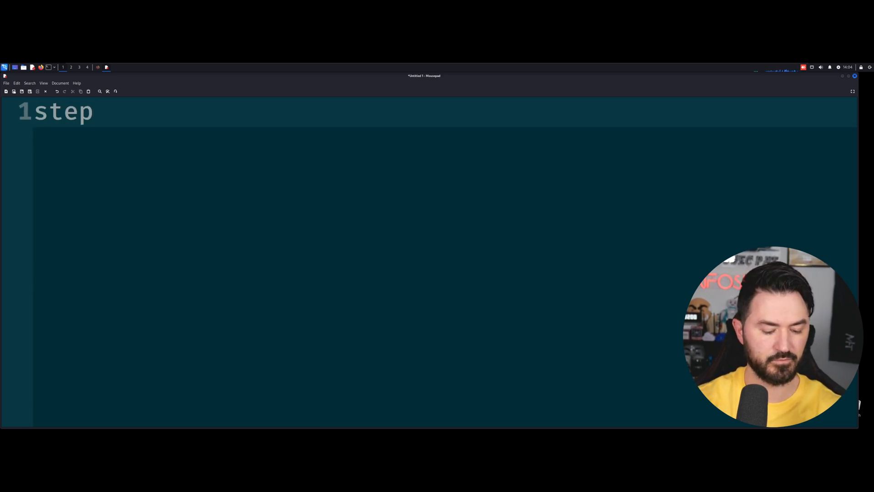
{"action": "type", "text": "1:"}
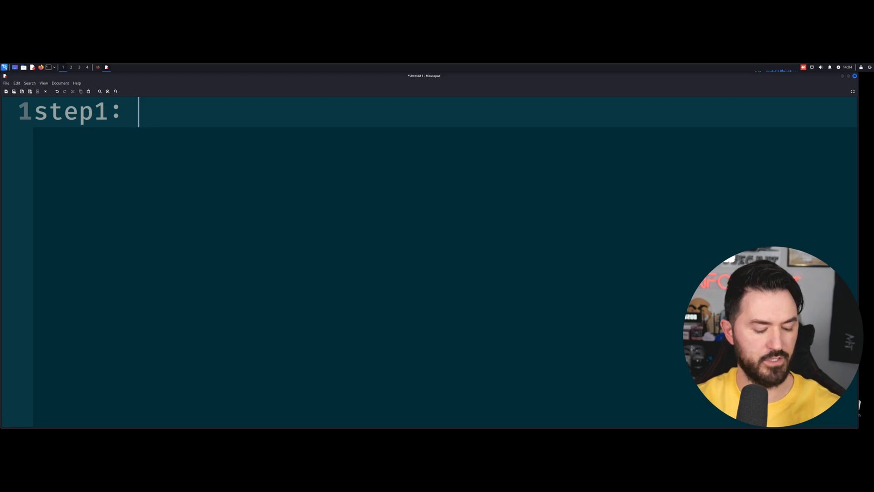
{"action": "type", "text": "sudo apt update -y && sudo apt list upgradable && sudo apt -y upgrade"}
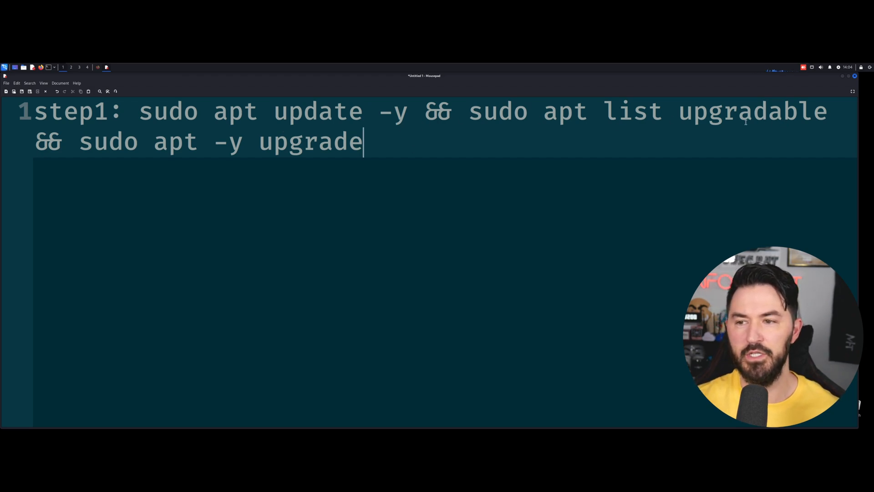
{"action": "mouse_move", "coordinate": [138, 175]}
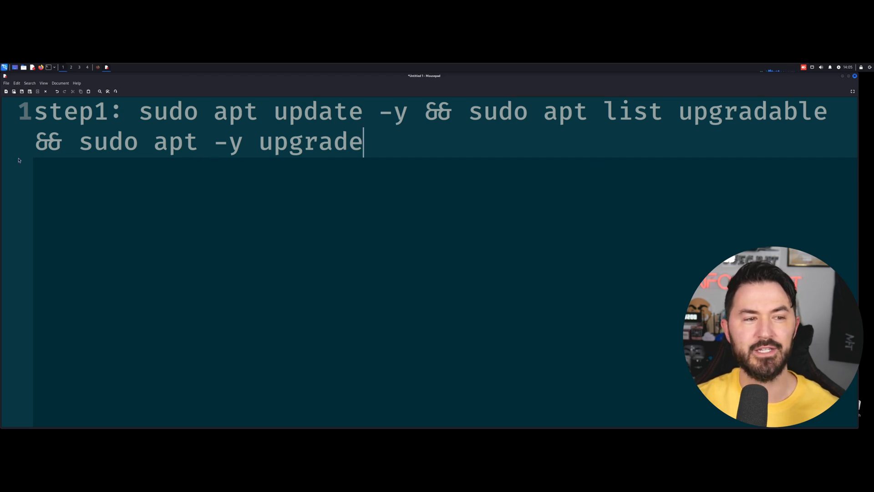
{"action": "mouse_move", "coordinate": [349, 219]}
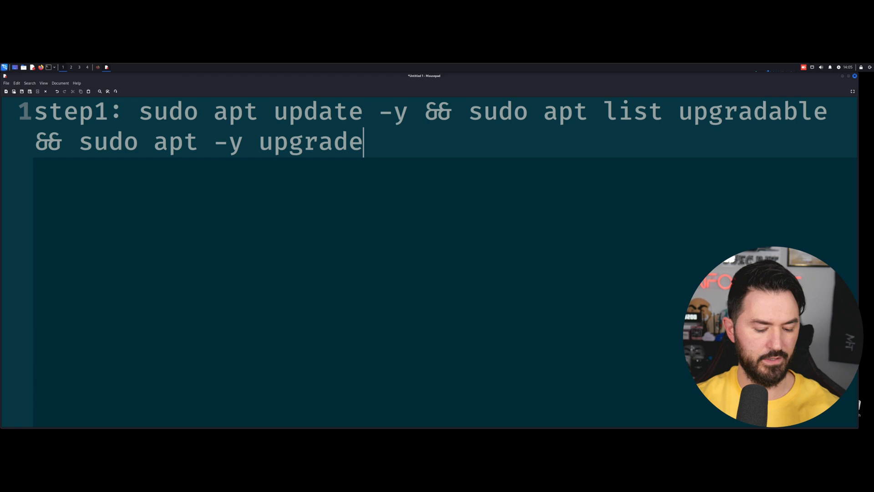
{"action": "key", "text": "Return"}
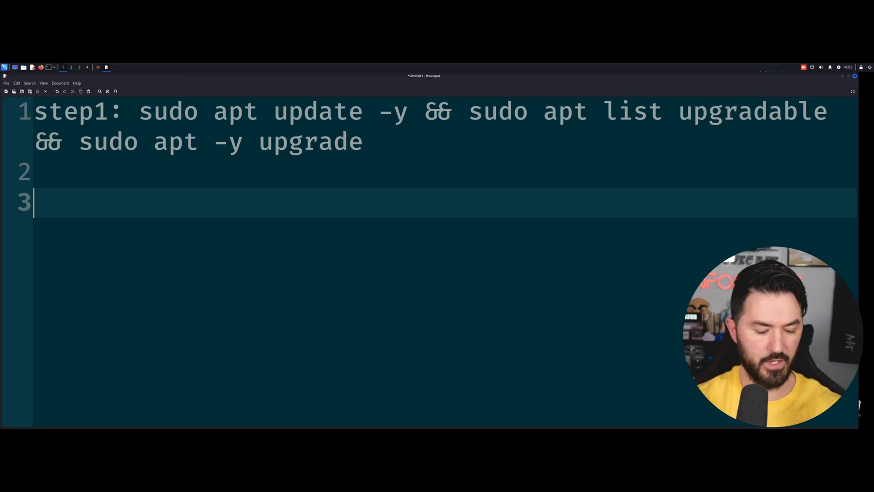
- Add the sudo apt install software-properties-common apt-transport-https dirmngr ca-certificates line and a blank line
{"action": "type", "text": "sudo apt install software-properties-common apt-transport-https dirmngr ca-certificates gnupg2 curl -y"}
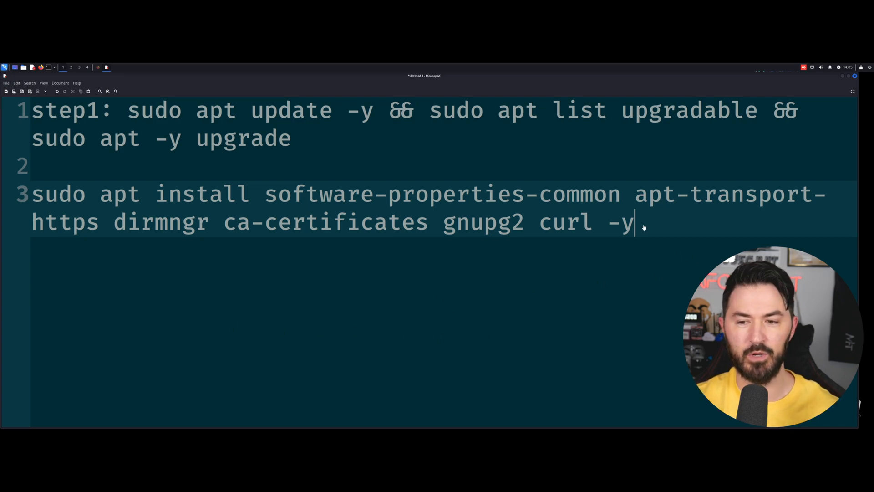
{"action": "key", "text": "Enter"}
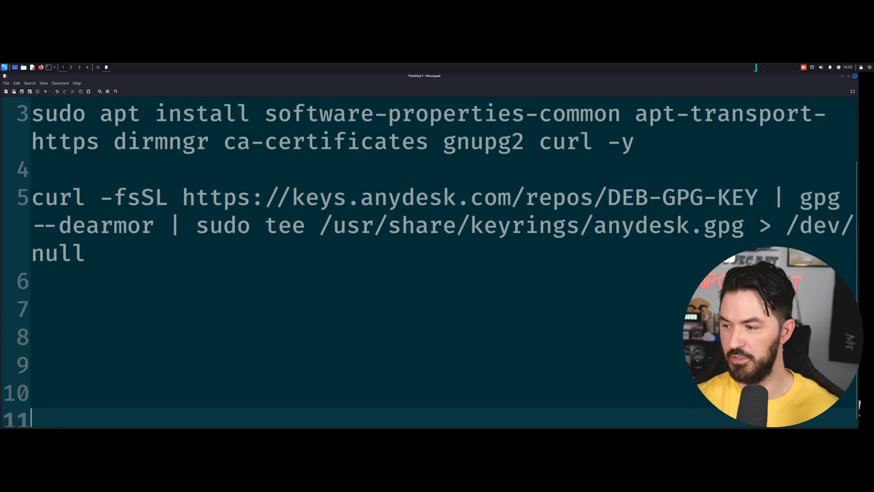
{"action": "scroll", "scroll_direction": "down", "scroll_amount": 3}
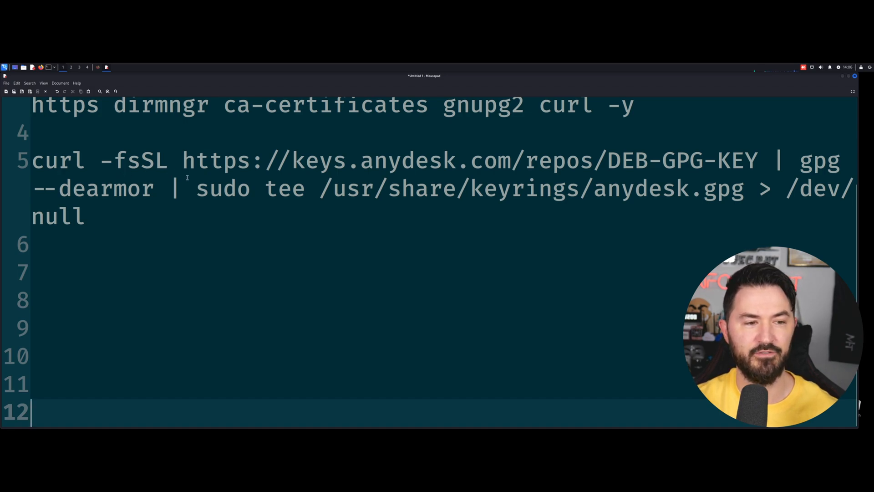
{"action": "left_click", "coordinate": [113, 262]}
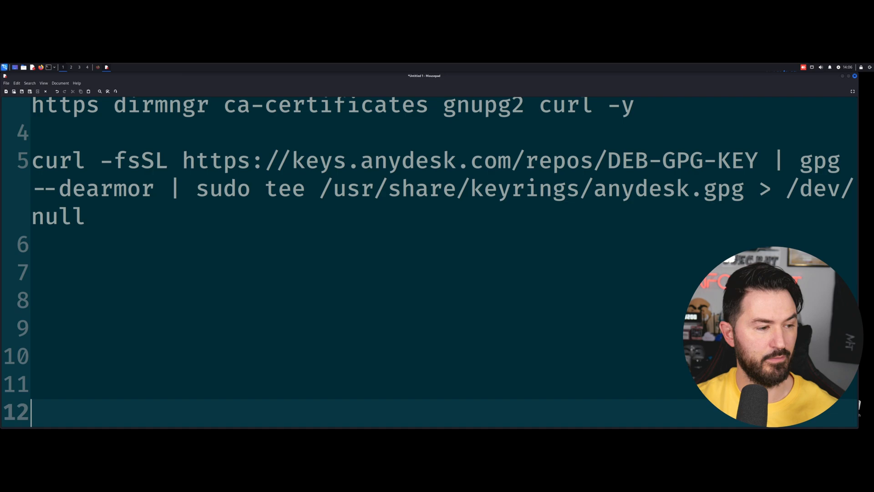
{"action": "left_click", "coordinate": [46, 272]}
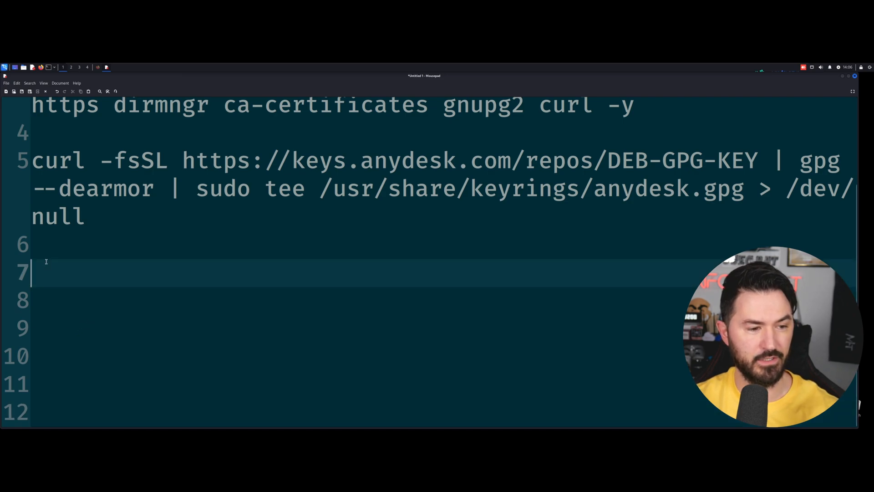
{"action": "type", "text": "echo 'deb [signed-by=/usr/share/keyrings/anydesk.gpg] http://deb.anydesk.com/ all main' | sudo tee /etc/apt/sources.list.d/anydesk.list"}
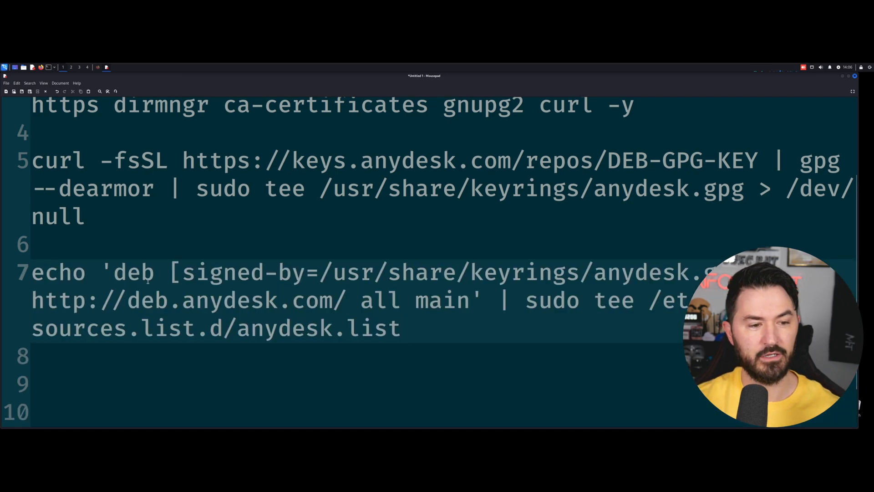
{"action": "left_click", "coordinate": [401, 327]}
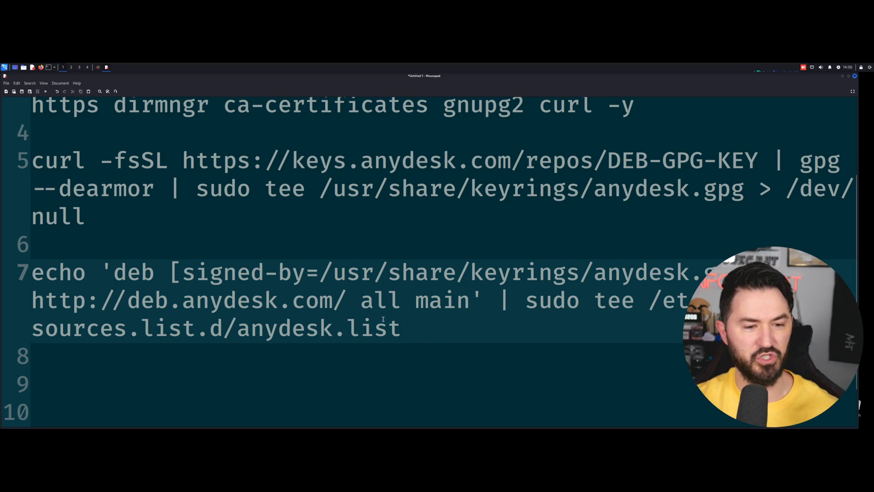
{"action": "left_click", "coordinate": [399, 328]}
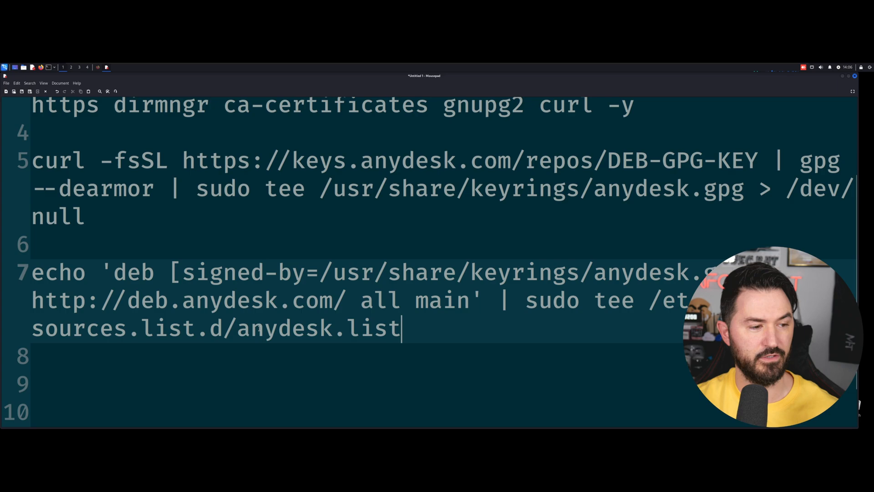
{"action": "key", "text": "Return"}
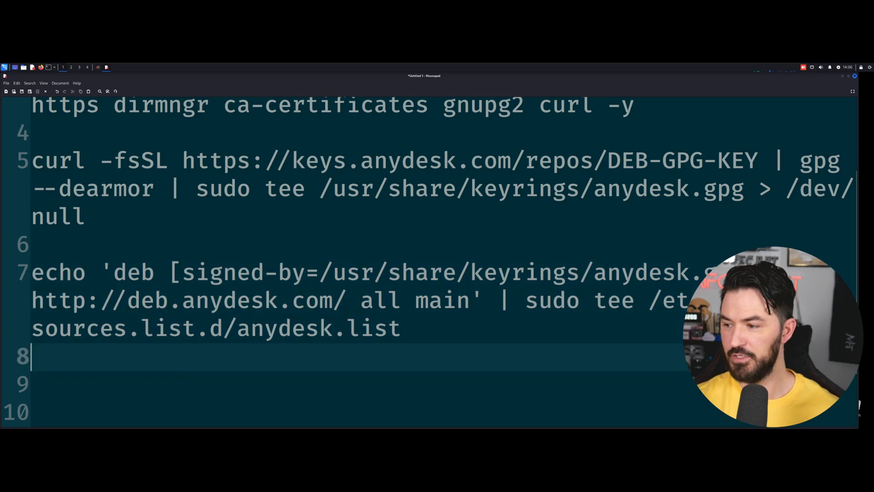
- Scroll down past the finished commands in the Mousepad document
{"action": "scroll", "scroll_direction": "down", "scroll_amount": 3}
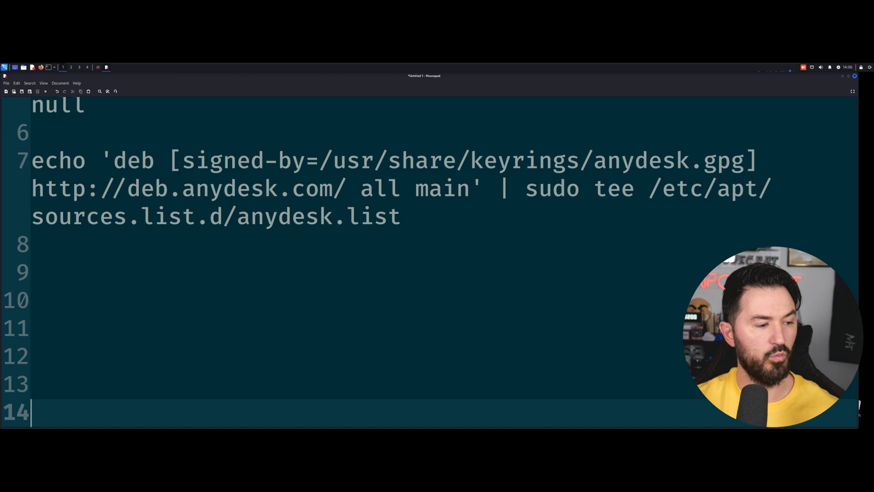
{"action": "mouse_move", "coordinate": [15, 334]}
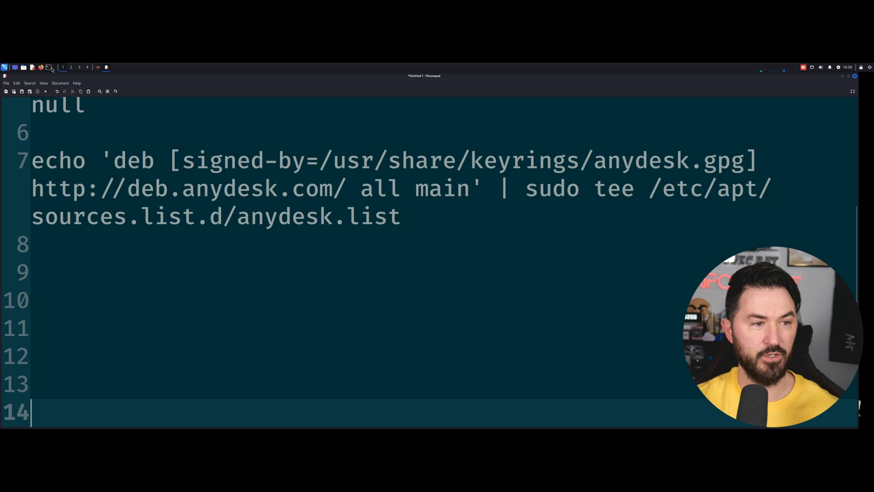
{"action": "mouse_move", "coordinate": [127, 100]}
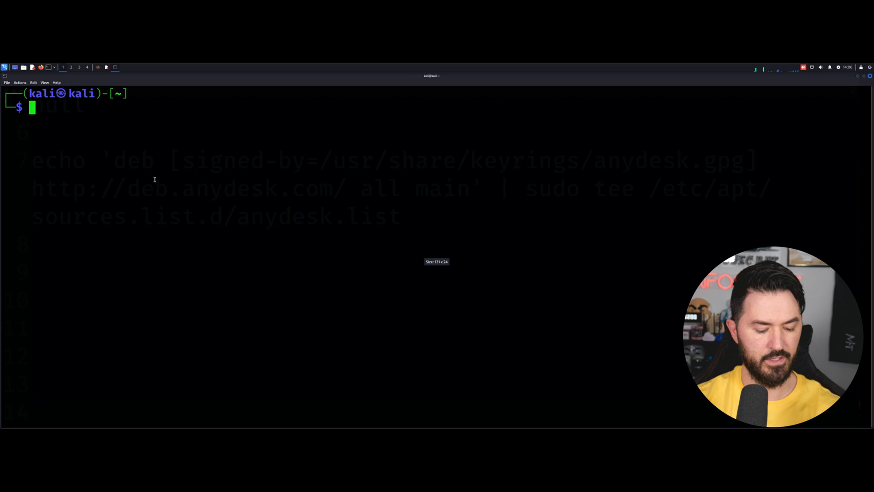
- Run anydesk to show AnyDesk's main window, move it aside, then close it
{"action": "type", "text": "anyde"}
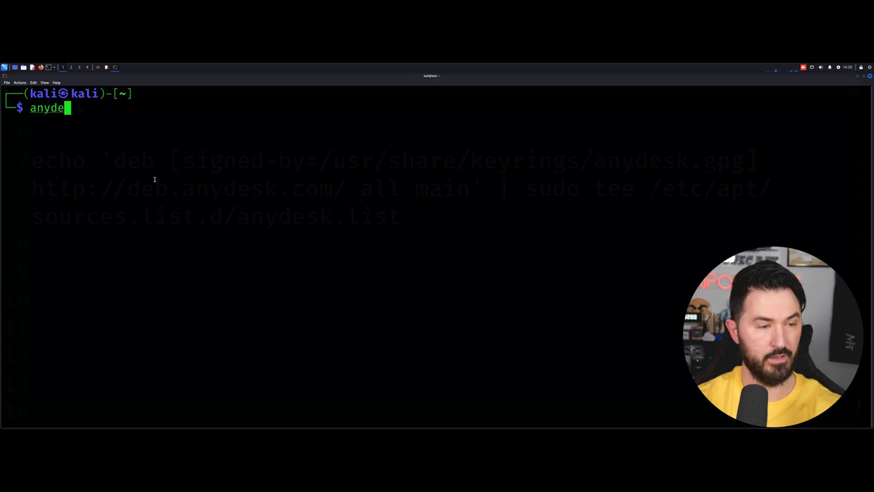
{"action": "key", "text": "Return"}
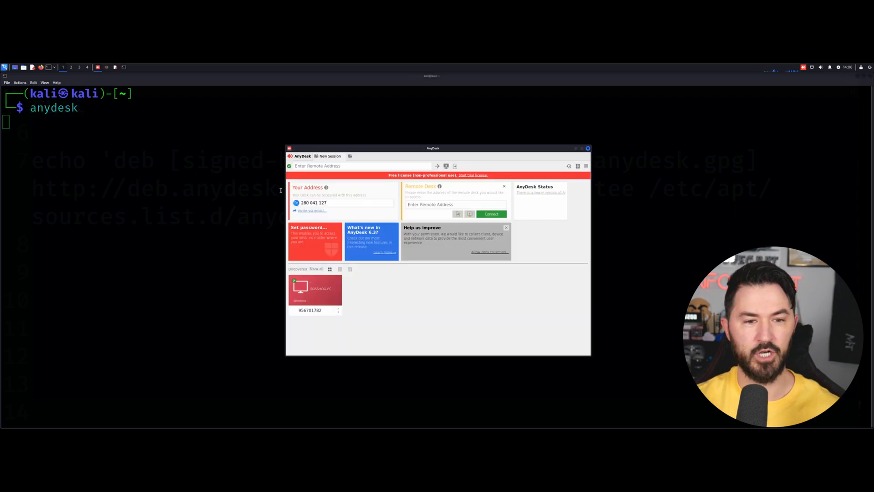
{"action": "left_click_drag", "start_coordinate": [433, 148], "coordinate": [389, 133]}
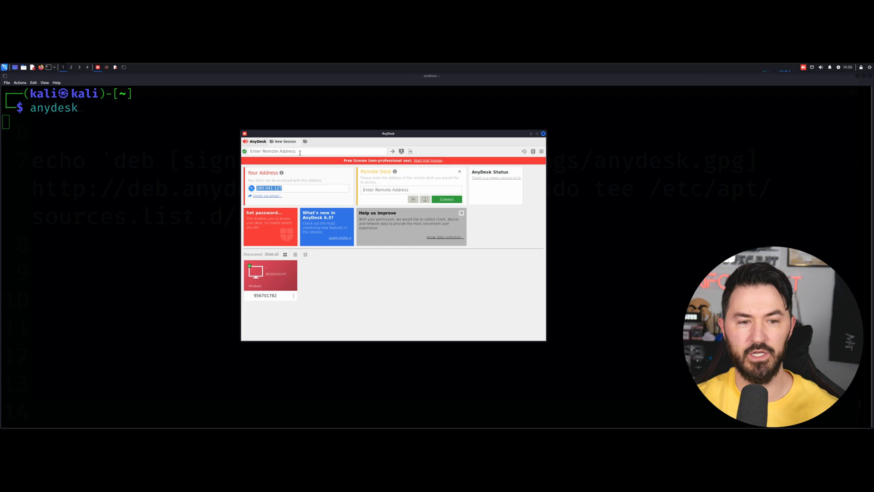
{"action": "left_click", "coordinate": [301, 151]}
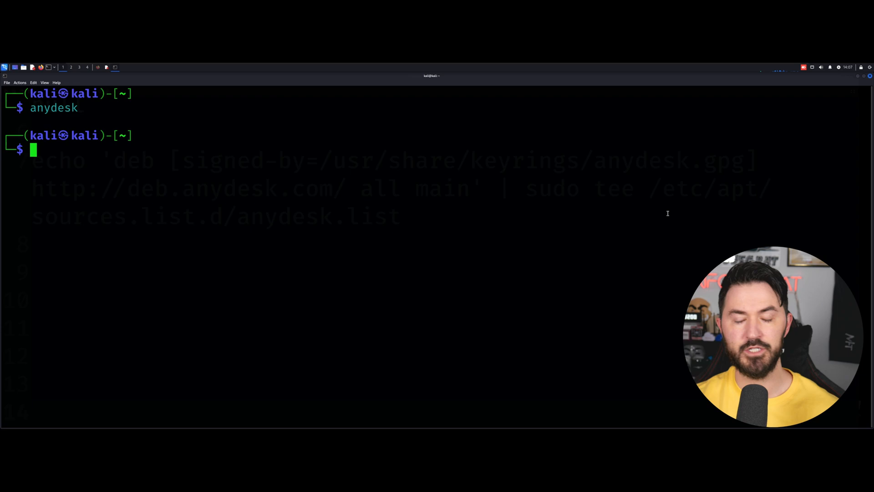
{"action": "key", "text": "Return"}
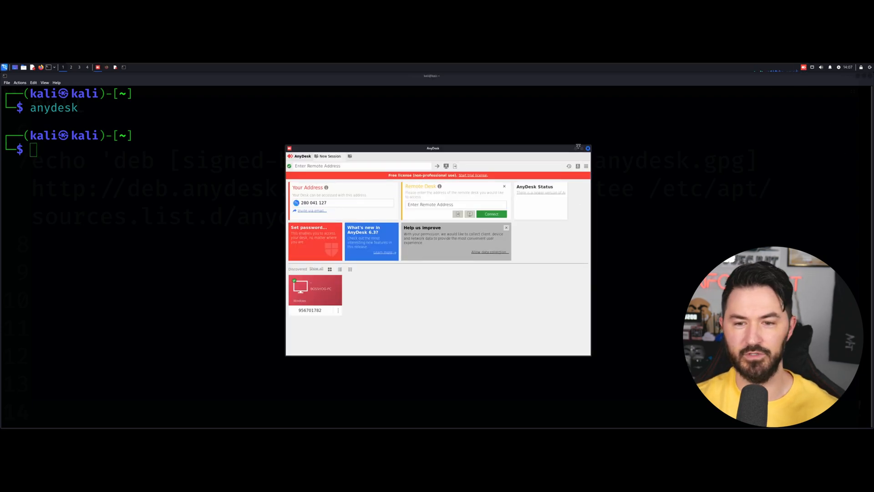
{"action": "left_click", "coordinate": [588, 148]}
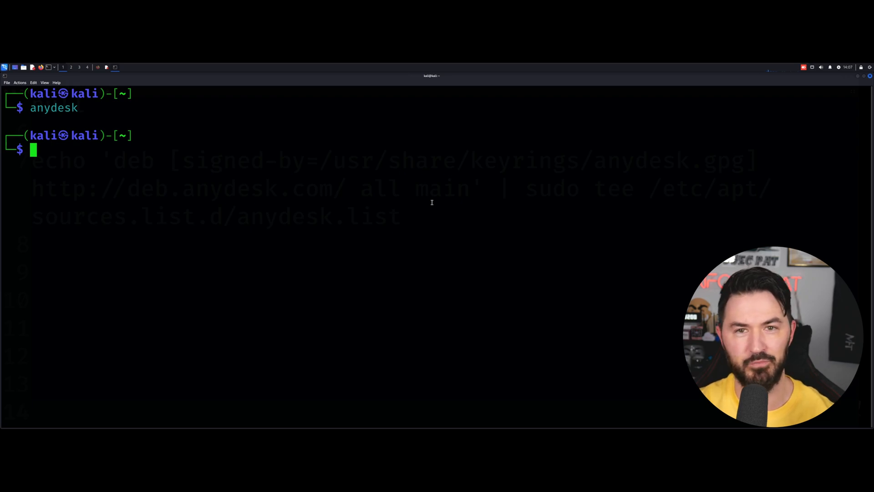
{"action": "mouse_move", "coordinate": [497, 221]}
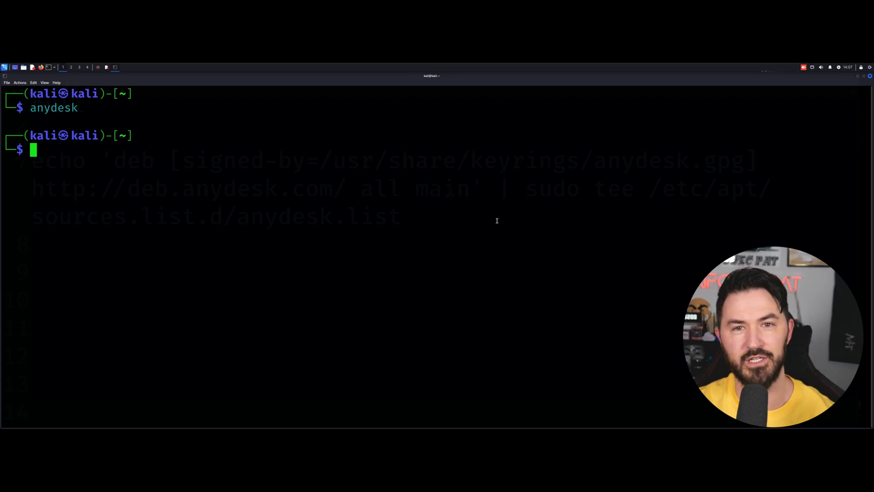
{"action": "mouse_move", "coordinate": [485, 205]}
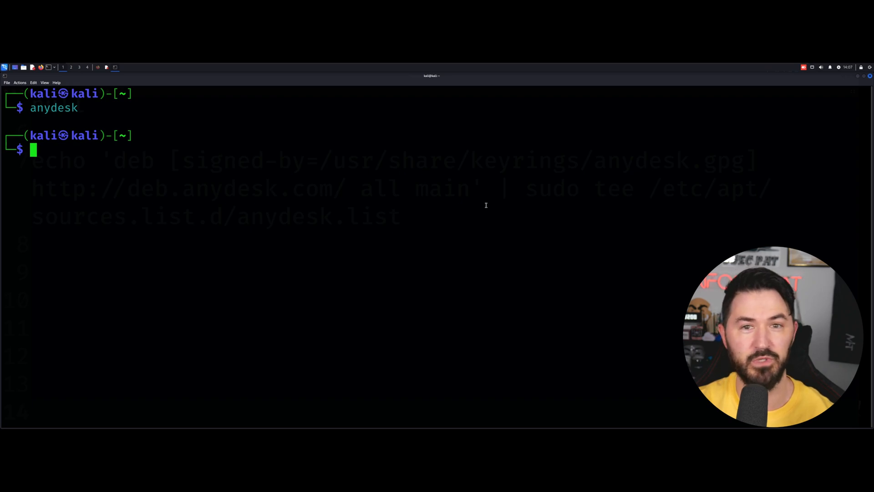
{"action": "mouse_move", "coordinate": [532, 211]}
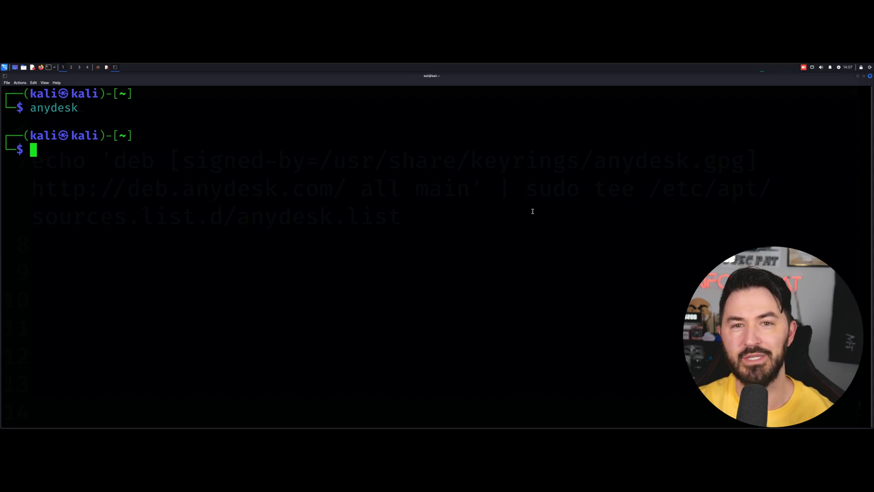
{"action": "mouse_move", "coordinate": [481, 208]}
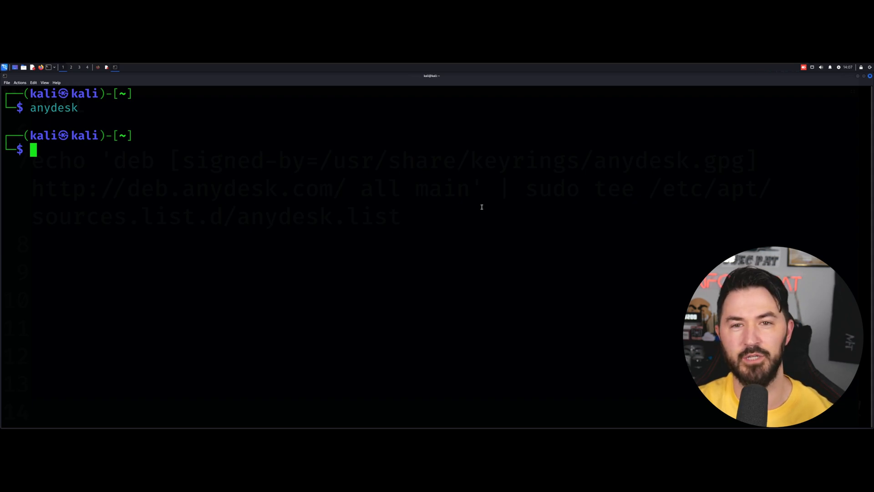